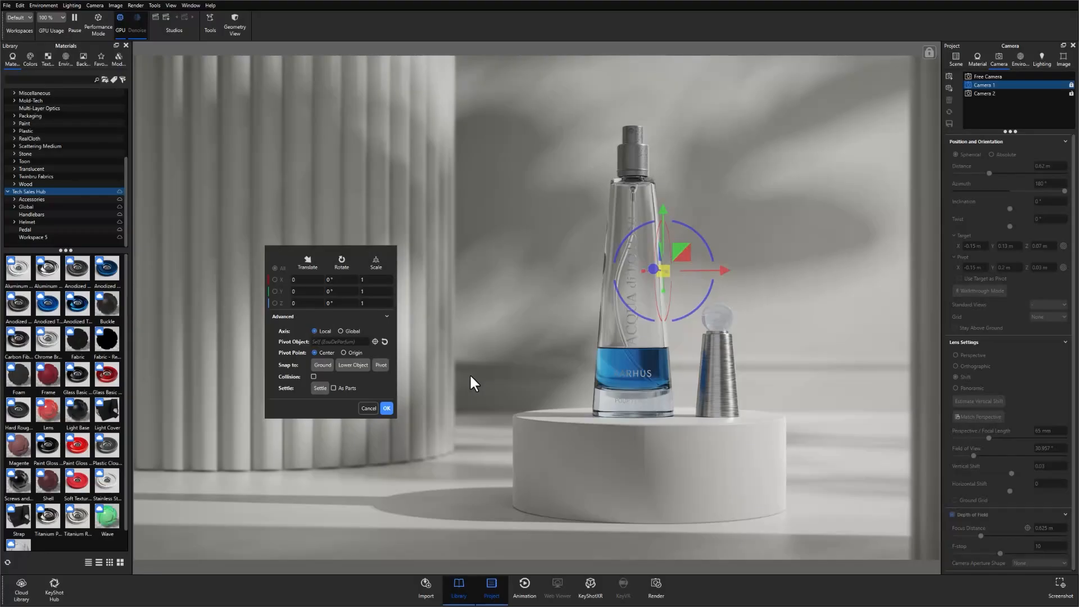
mouse_move(376, 267)
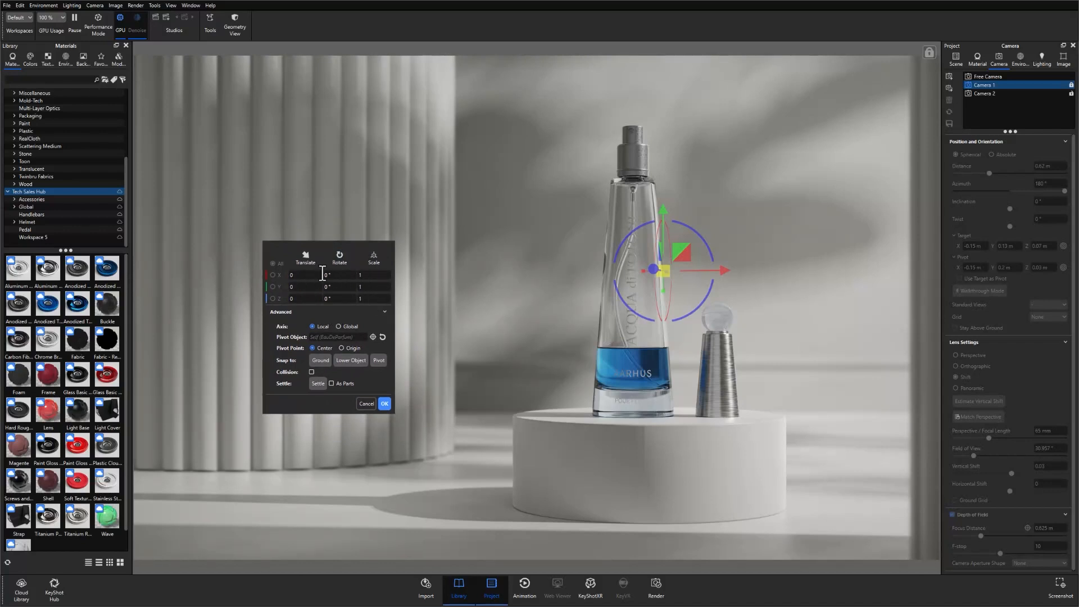
Nudge the bottle along X, then switch the gizmo to Scale, flattening it to about 0.21
click(375, 287)
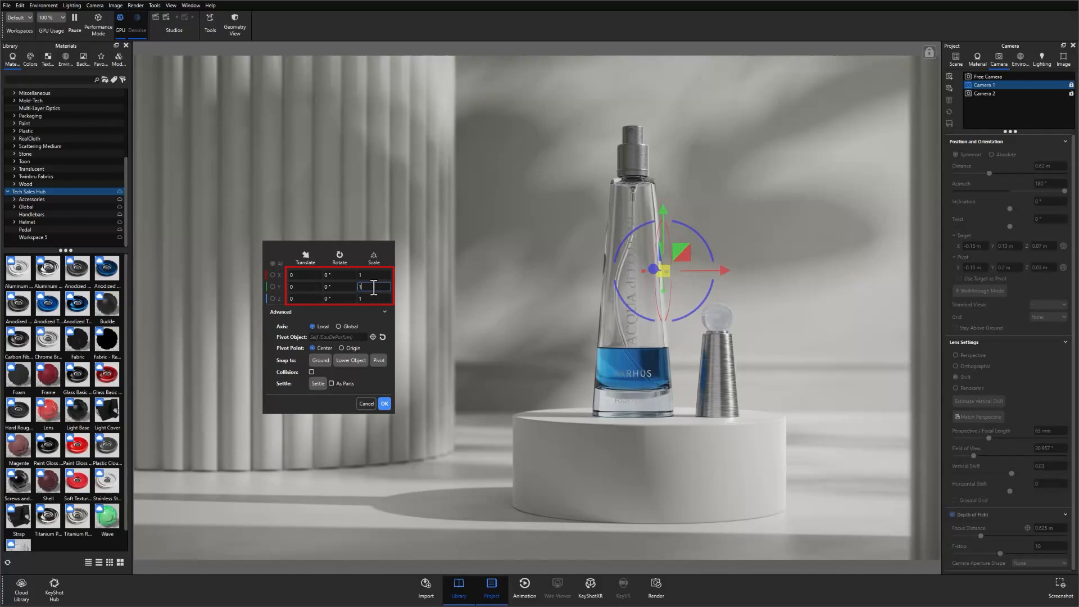
click(373, 298)
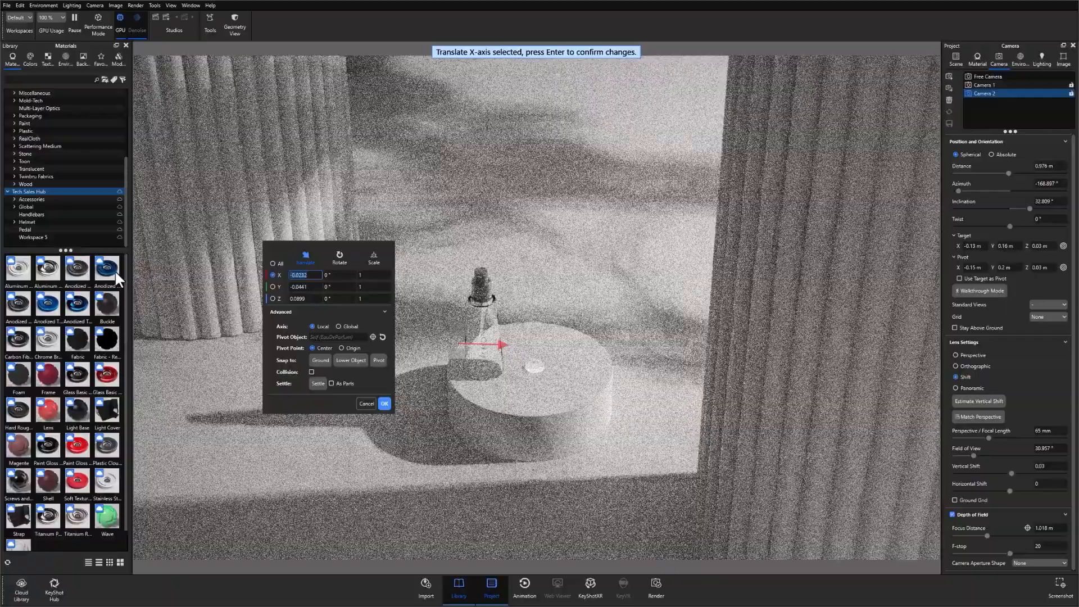
click(339, 256)
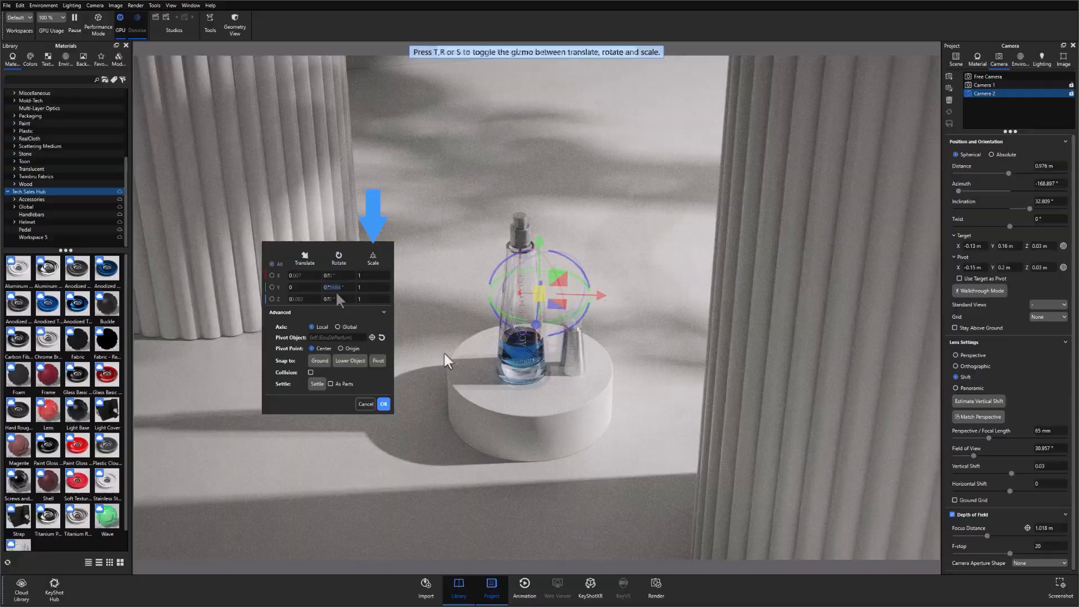
click(372, 258)
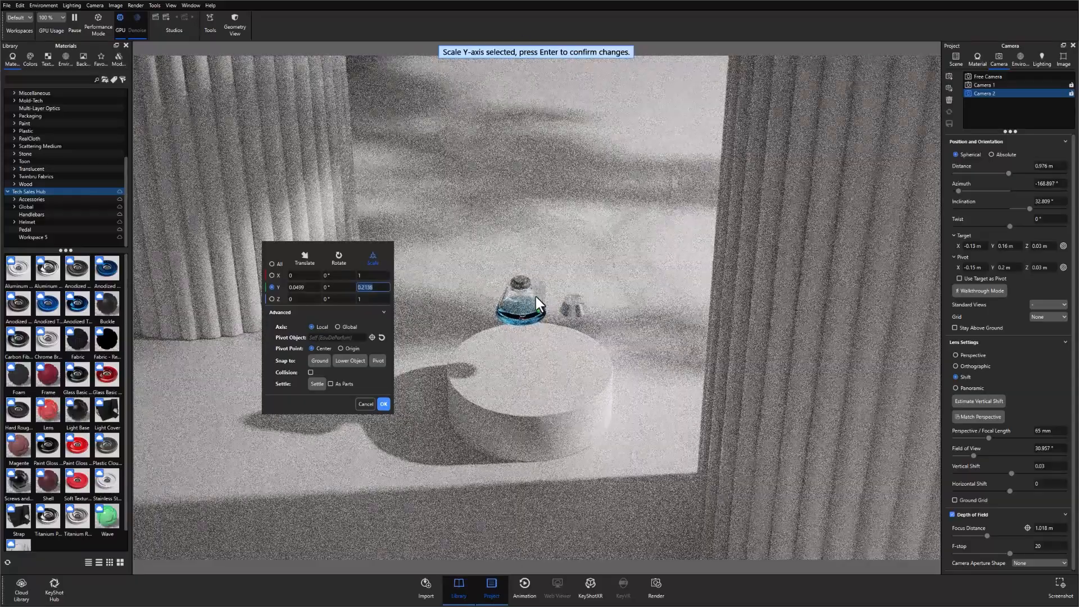
Cancel the Move Tool to restore the bottle's original tall proportions, then bring up the Edit menu
click(383, 404)
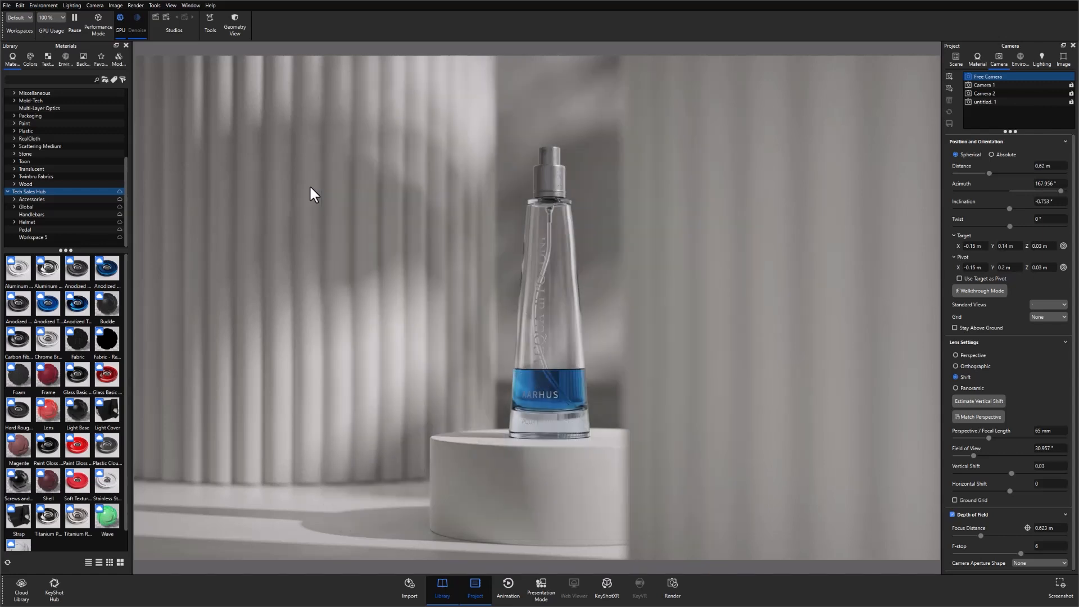
mouse_move(228, 152)
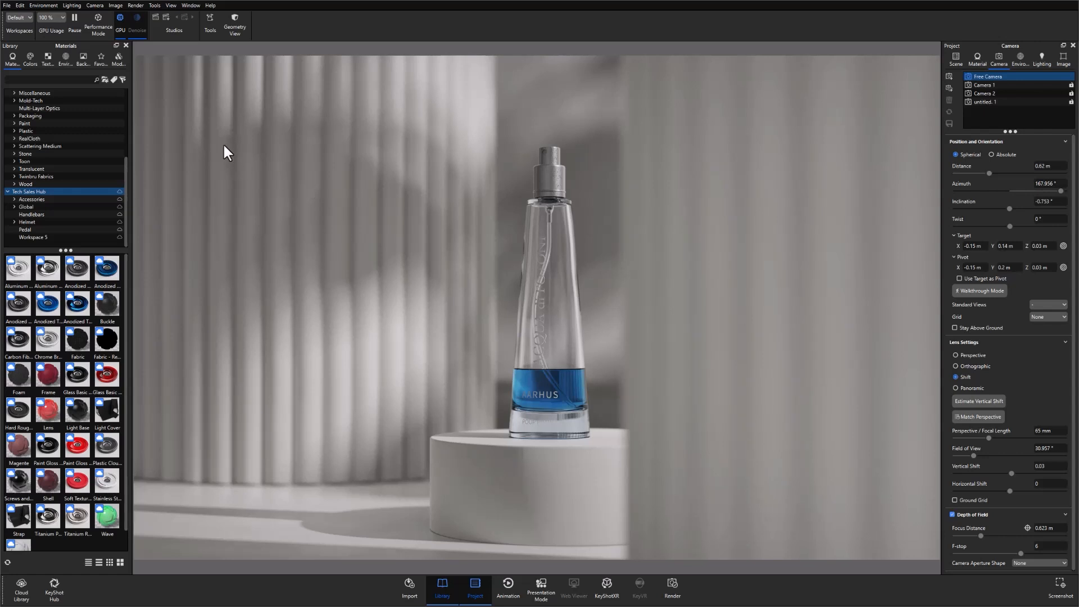
click(20, 5)
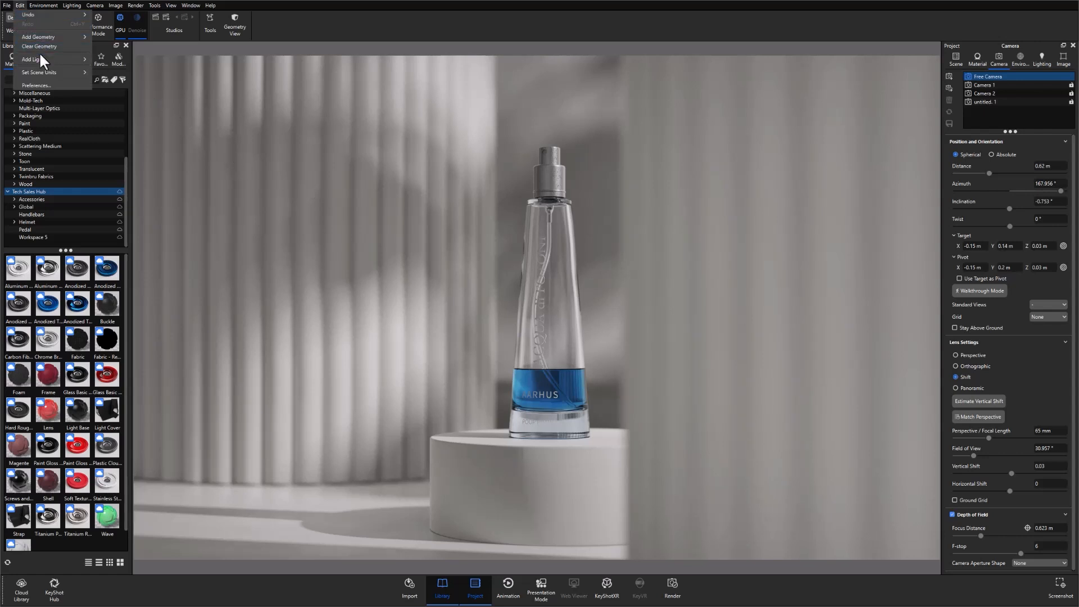
Show the Hotkeys section of Preferences and scroll through the shortcut assignments
click(36, 85)
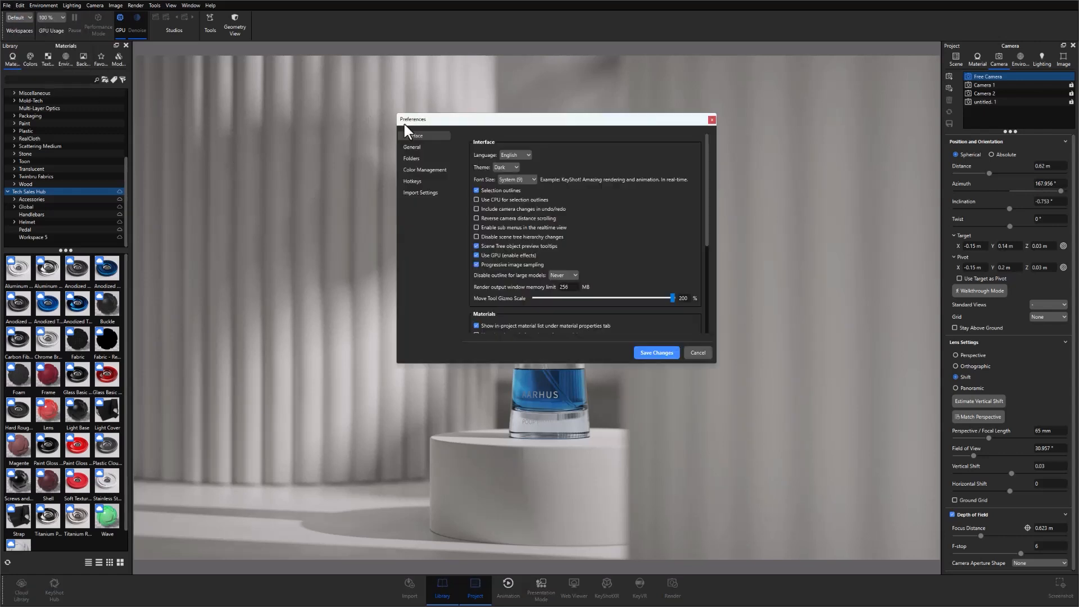
click(412, 181)
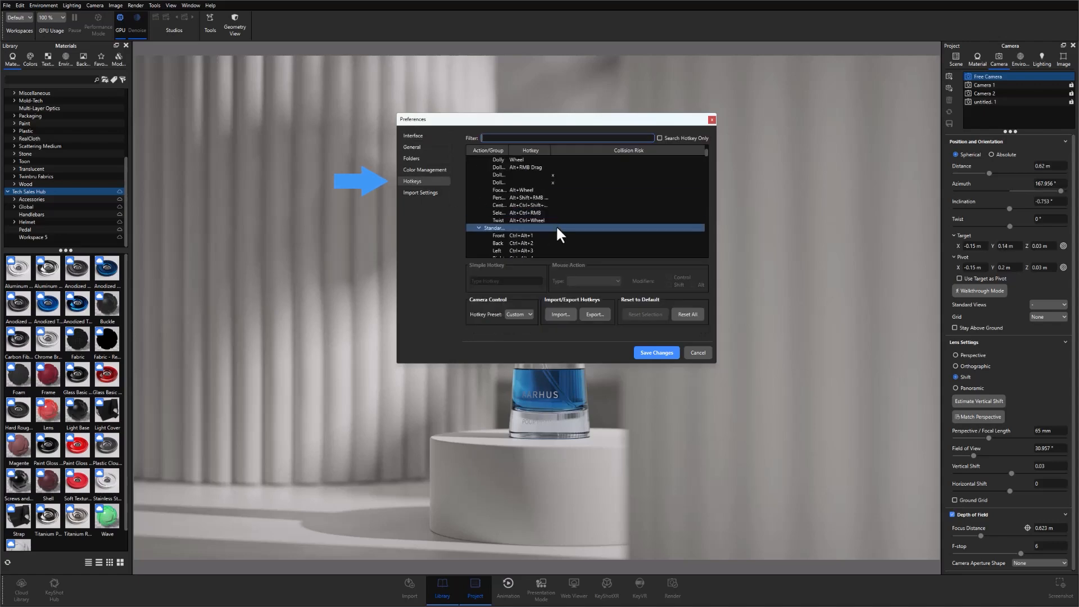
scroll(down, 3)
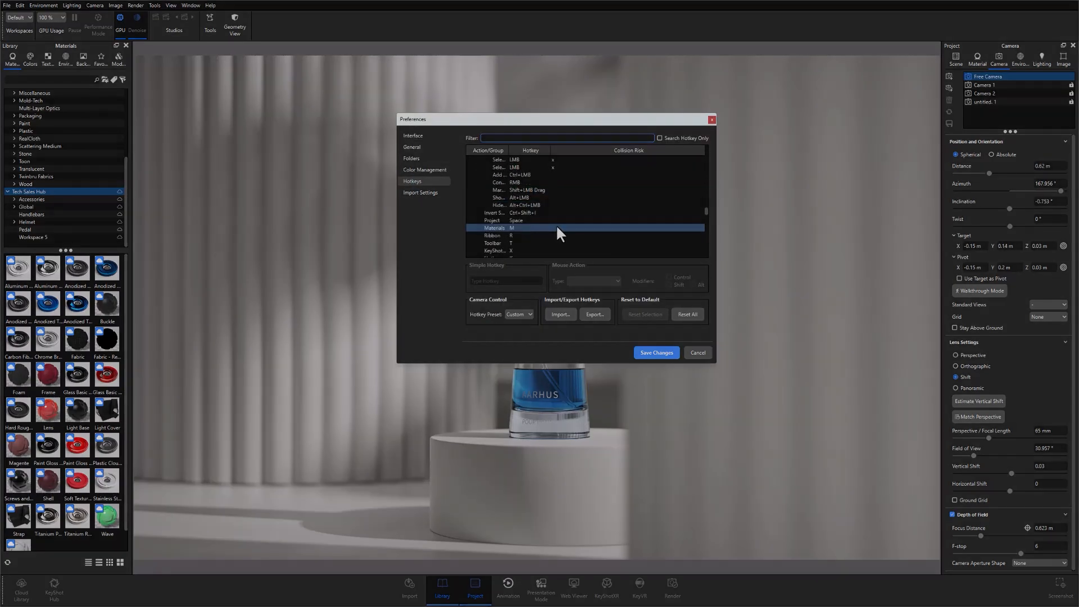